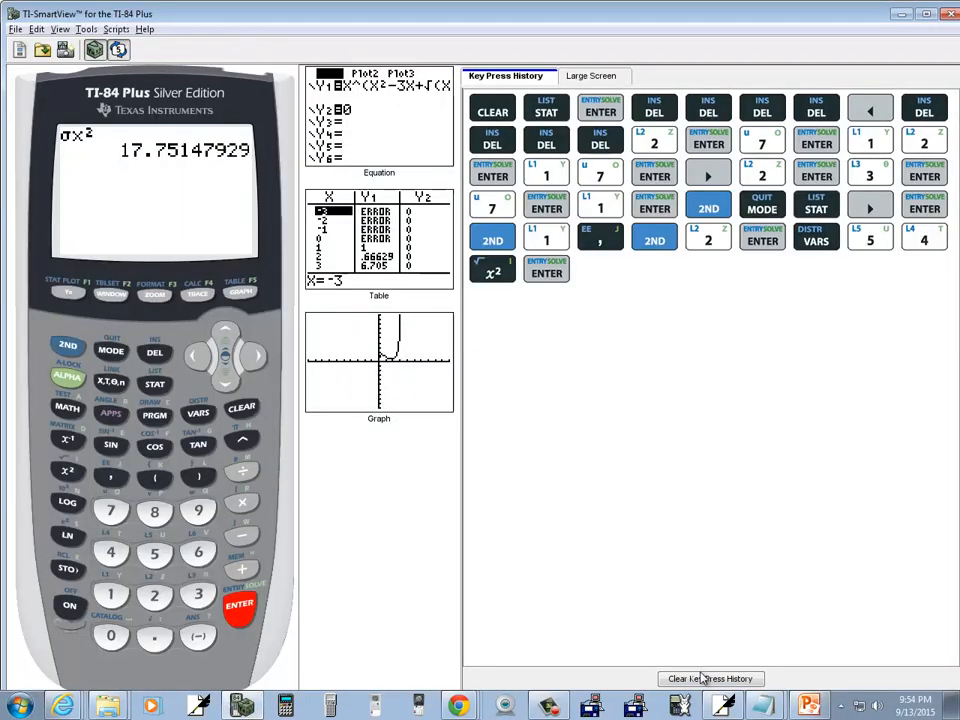
Step: Clear the key history and bring up the statistics list editor
click(710, 678)
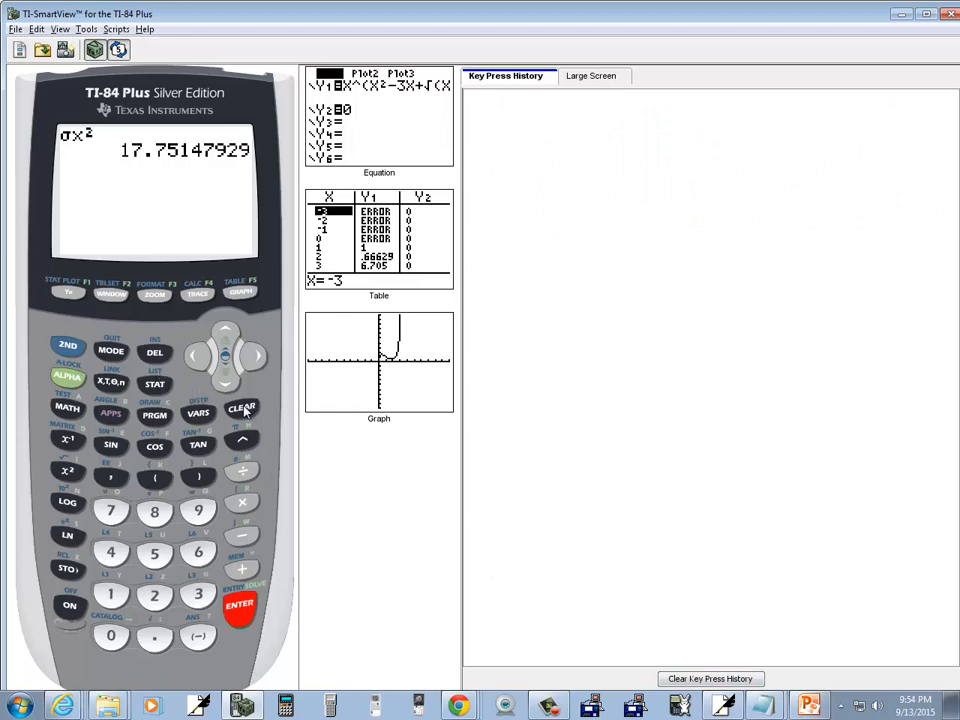
click(152, 384)
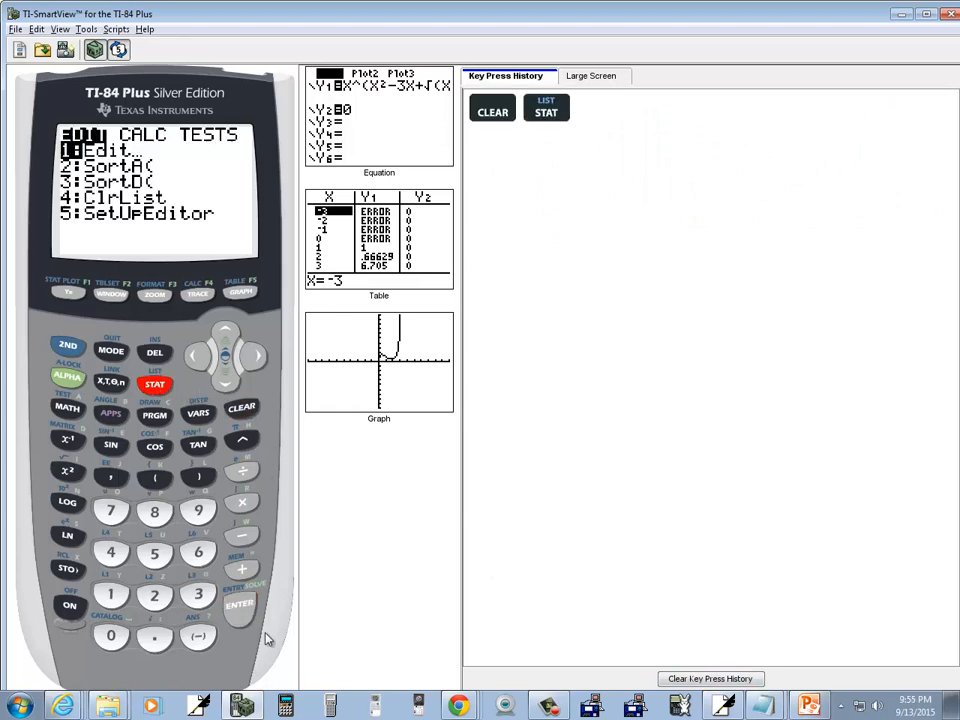
click(240, 604)
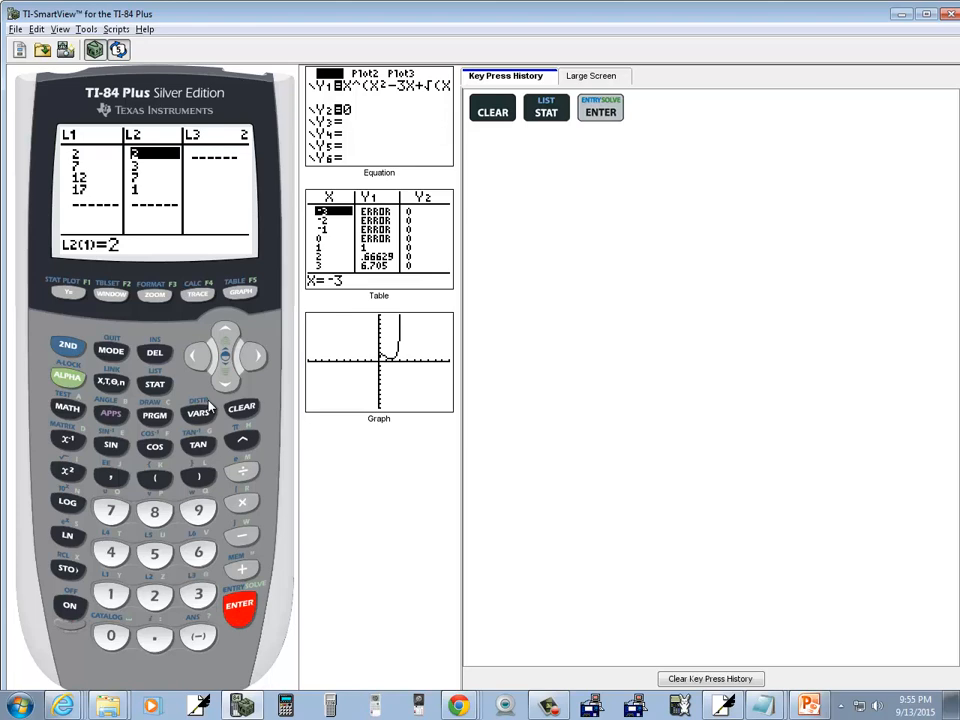
Step: Delete the old values from L2, then move to L1 and delete its old value
click(154, 352)
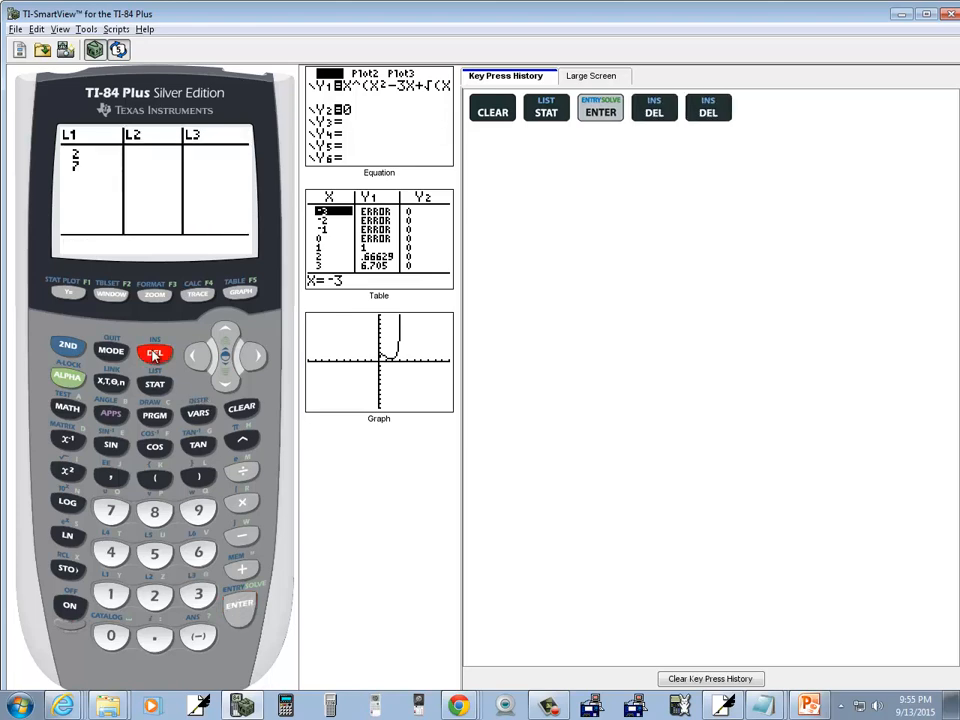
click(154, 352)
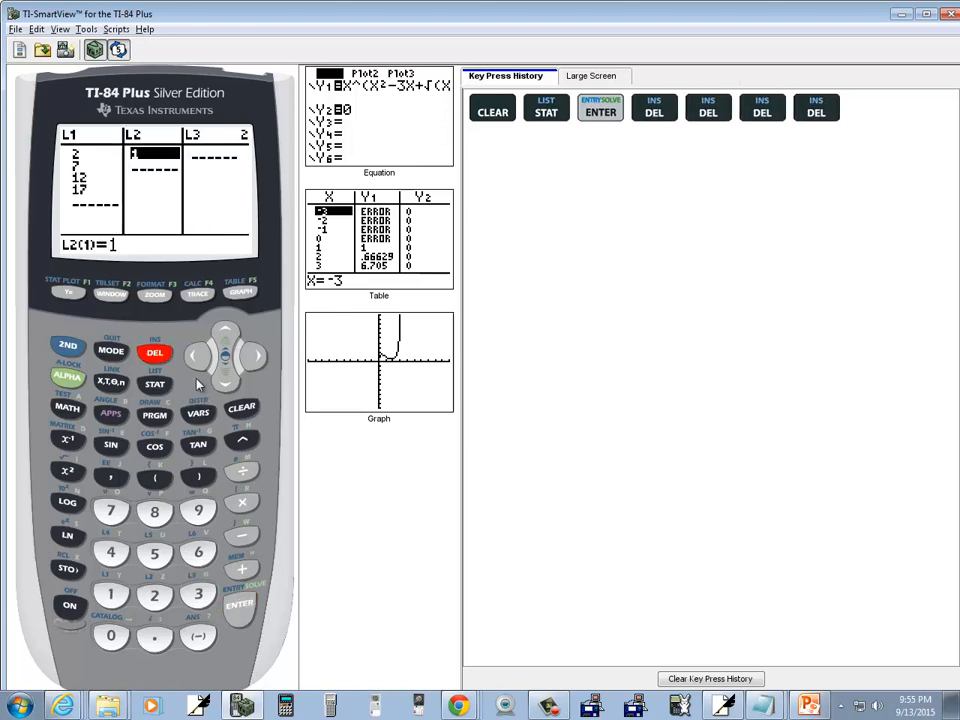
click(192, 356)
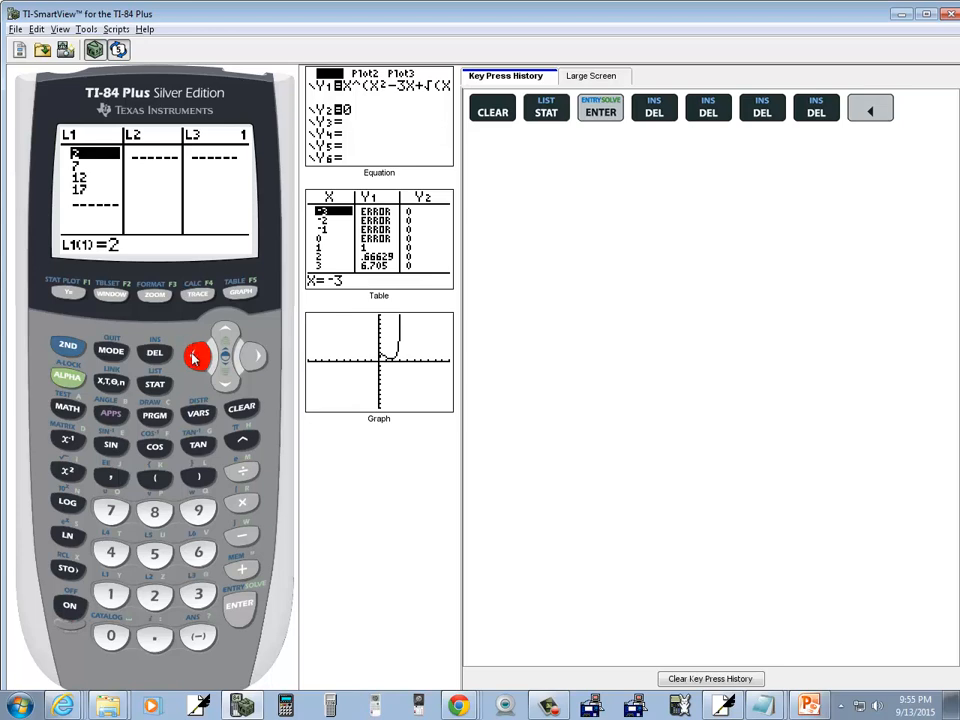
click(156, 352)
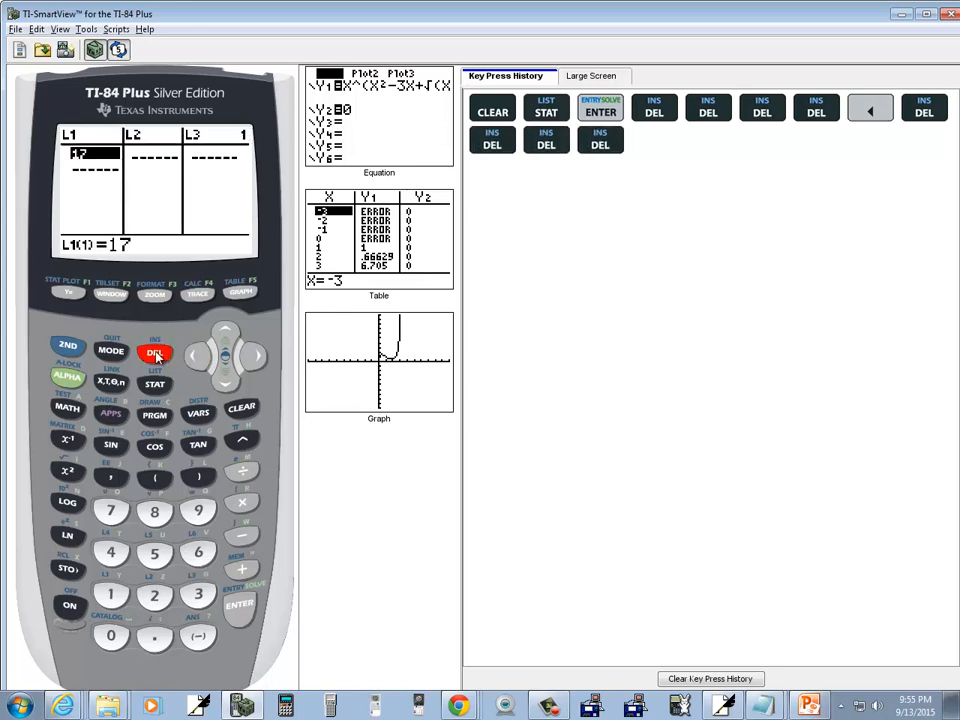
click(154, 352)
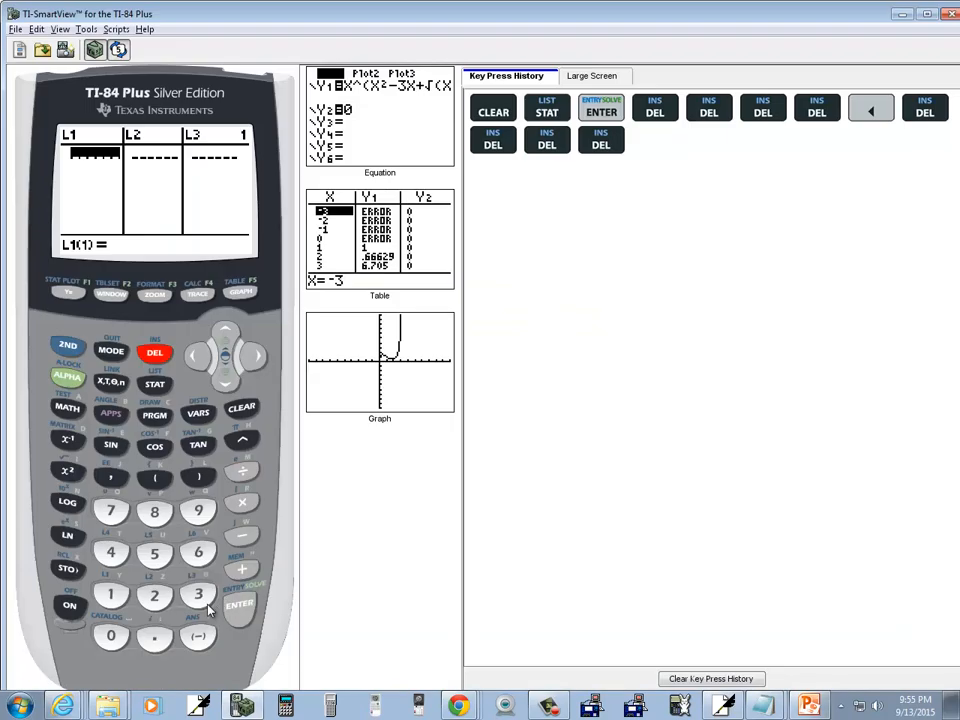
Step: Enter the first data values 1, 12 and 31 into L1
click(112, 596)
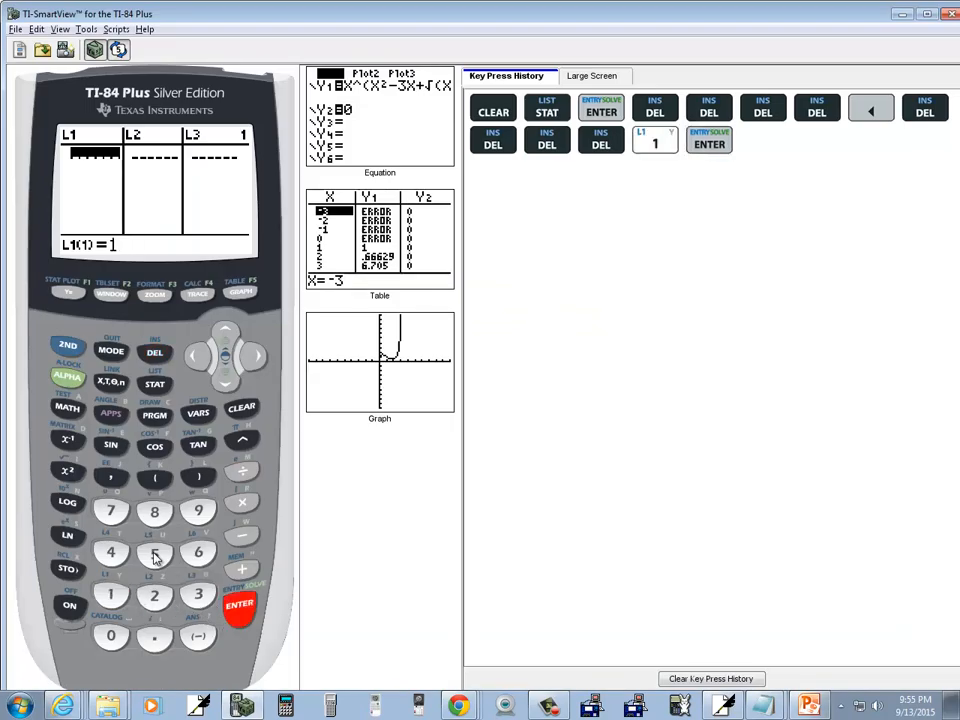
click(154, 552)
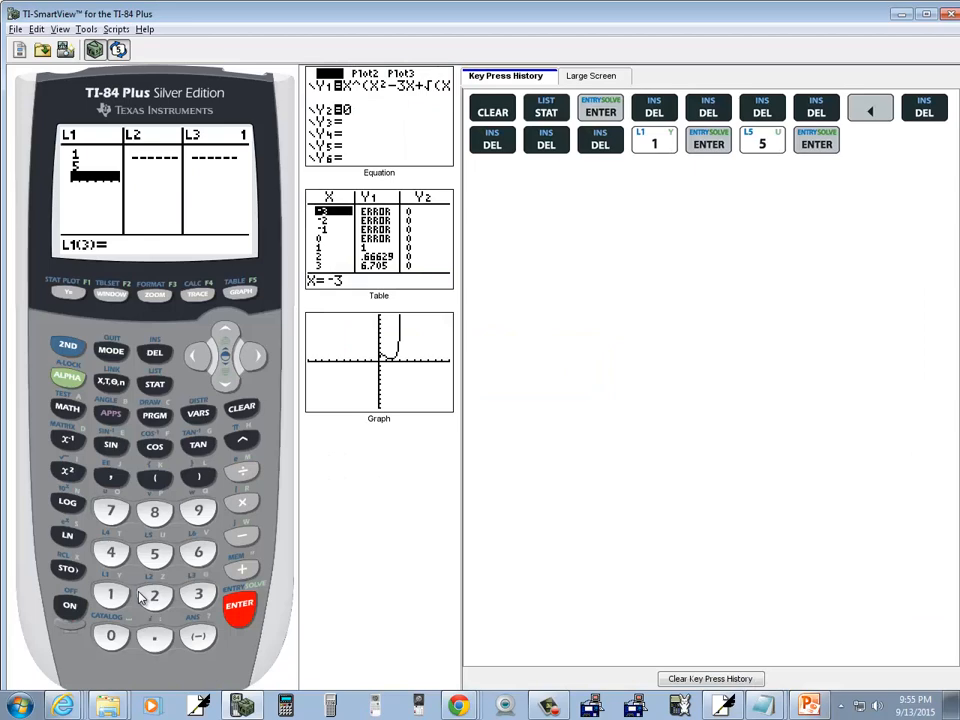
click(154, 596)
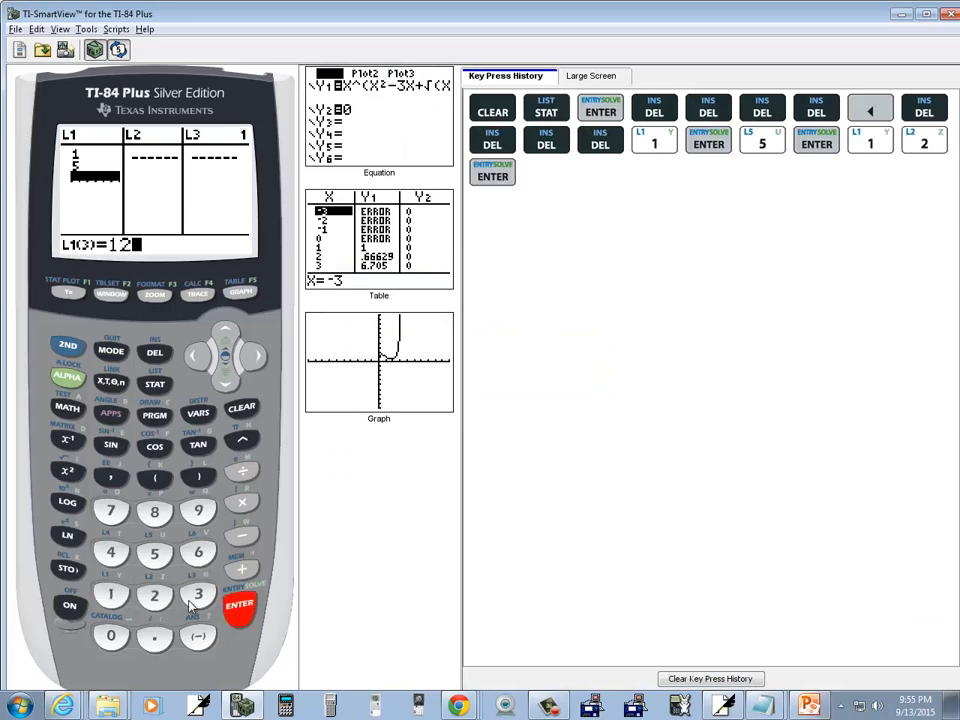
click(240, 604)
text(25)
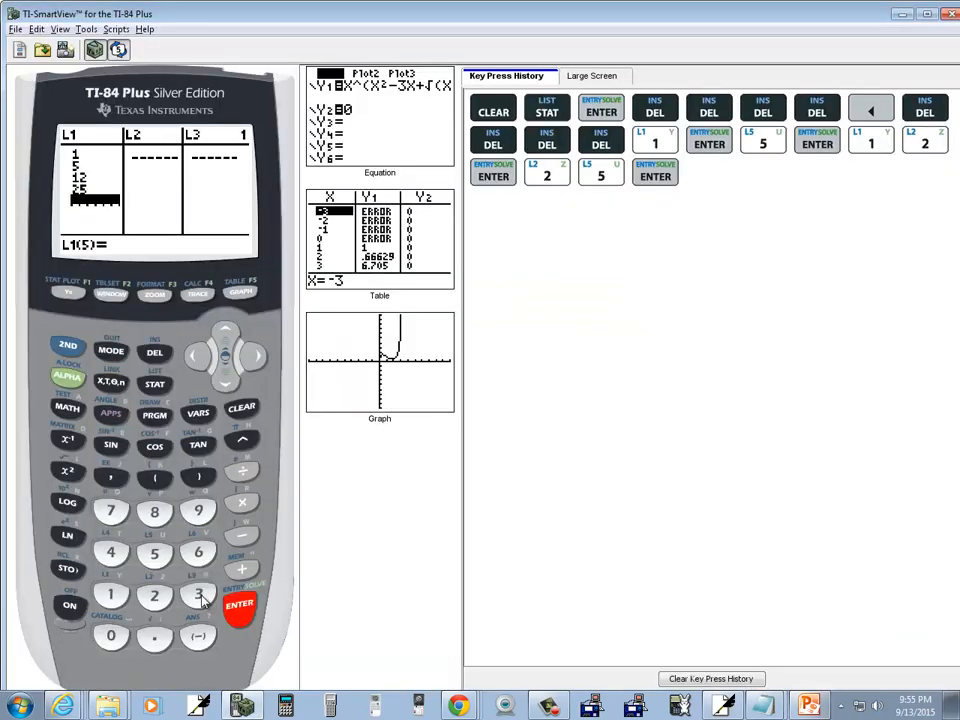
click(198, 596)
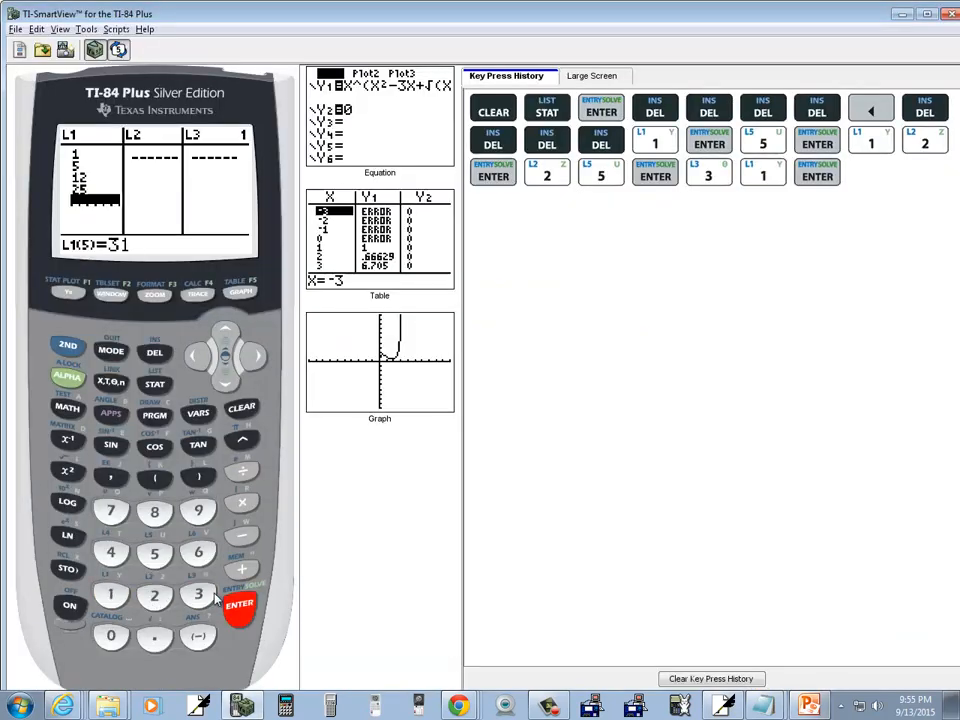
click(240, 604)
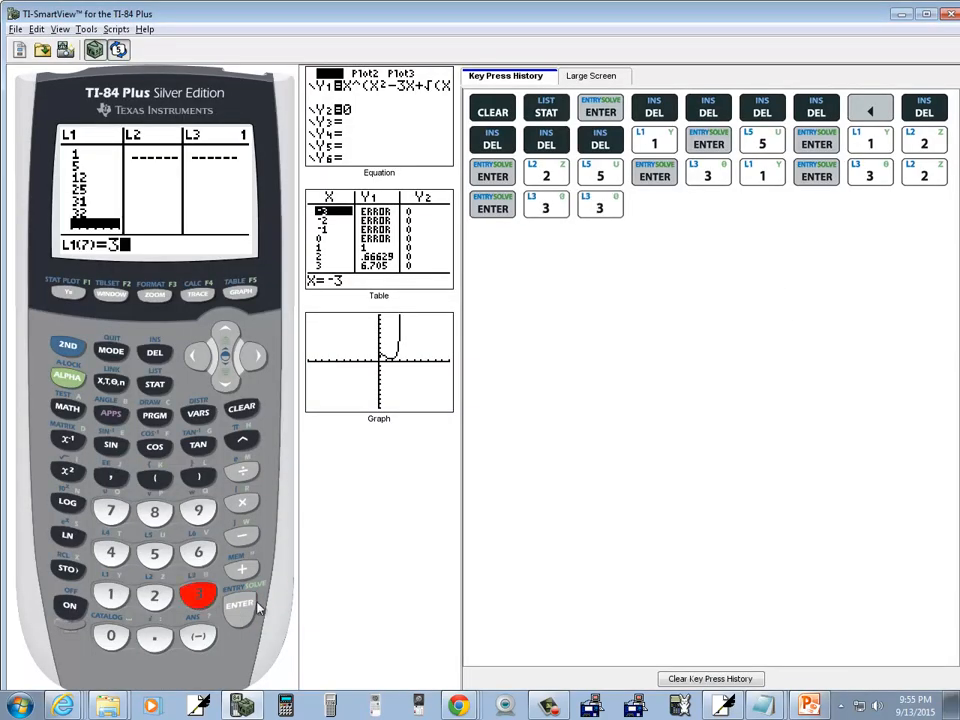
Step: Enter the remaining data values into L1, finishing with 117 as the tenth
click(808, 704)
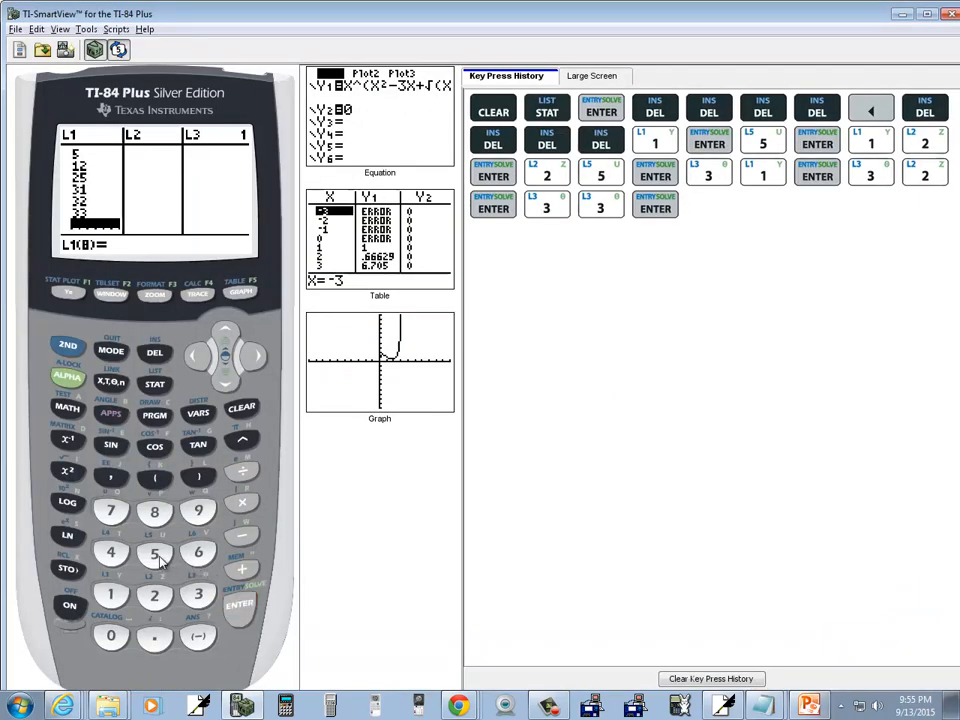
click(240, 608)
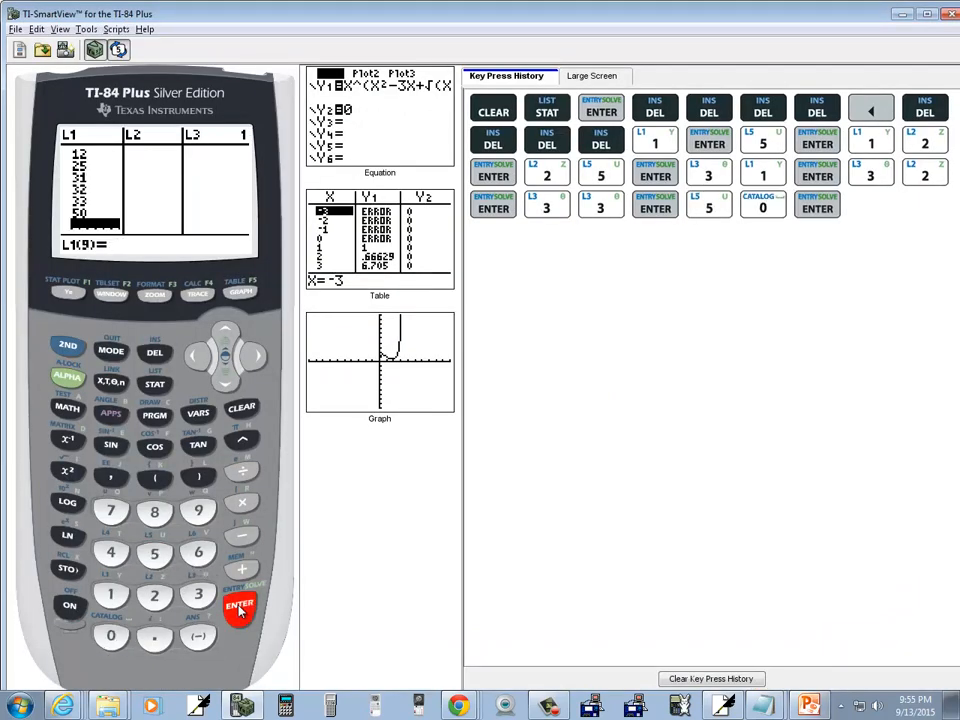
click(810, 706)
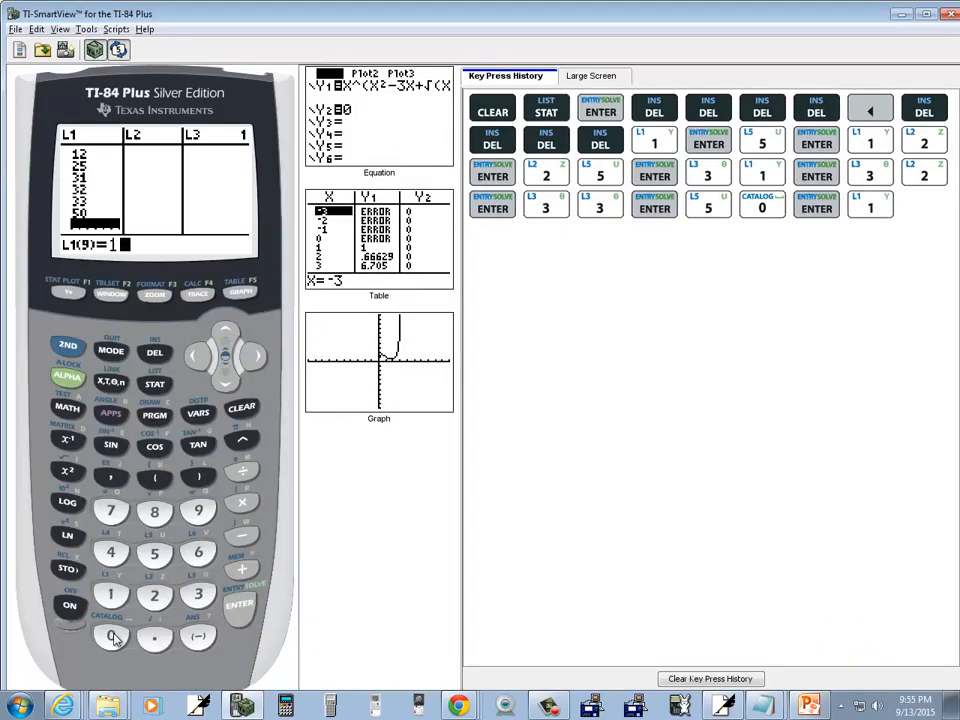
click(240, 604)
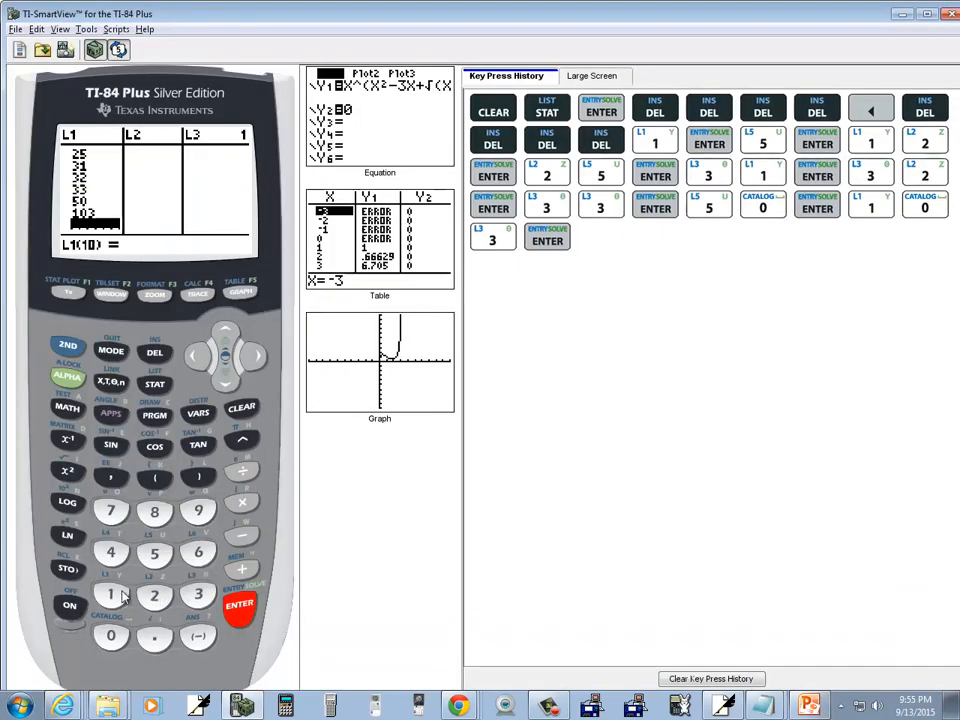
click(112, 512)
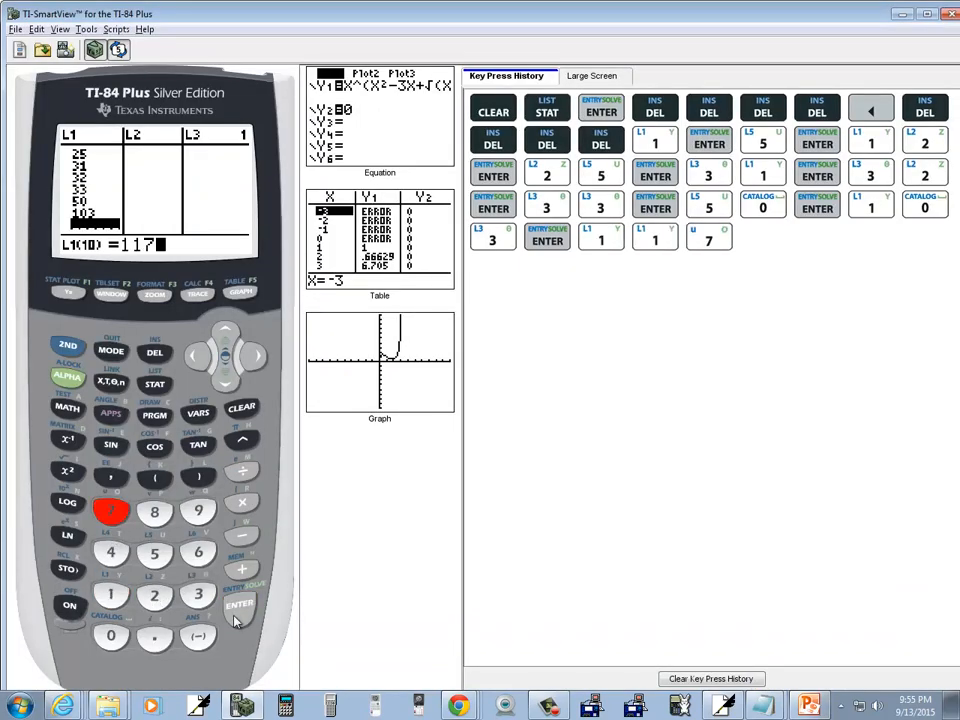
click(240, 604)
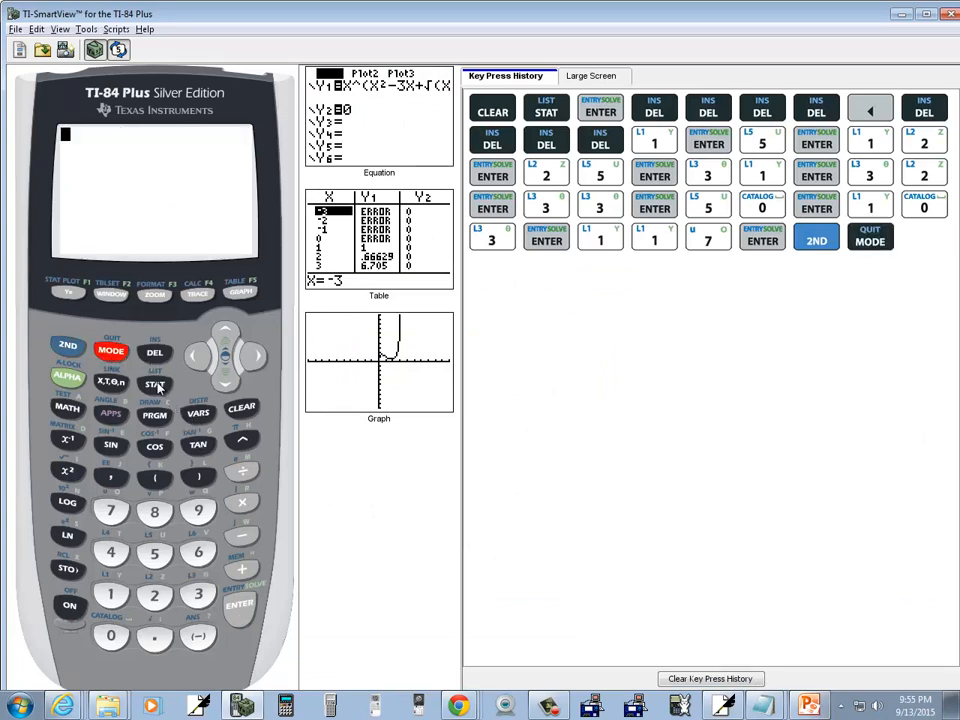
Step: Run 1-Var Stats on the L1 data from the STAT CALC menu
click(154, 384)
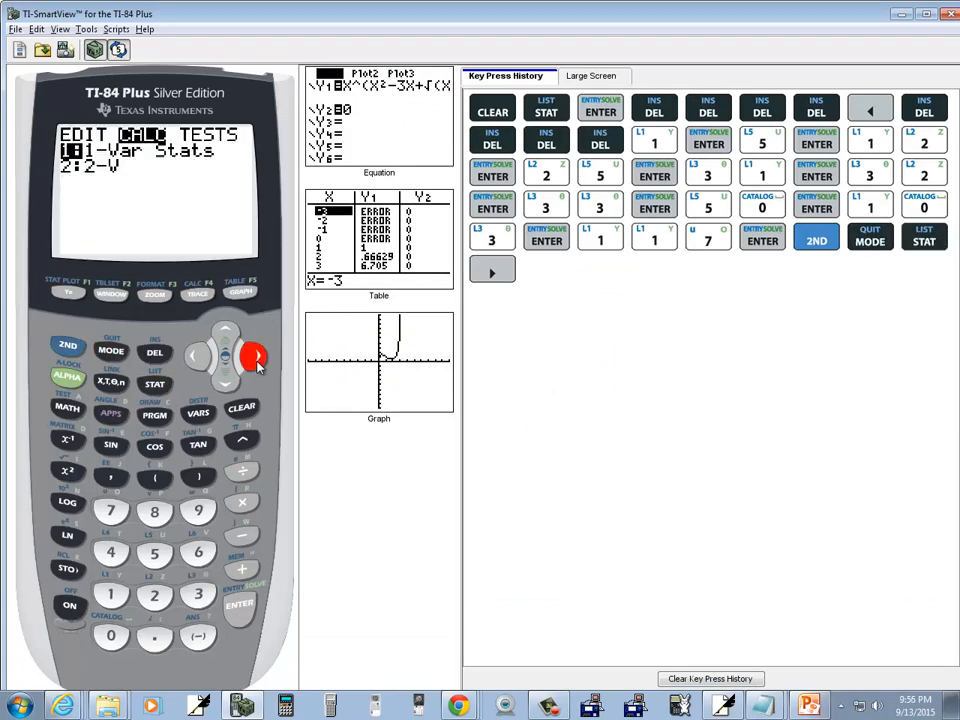
click(240, 604)
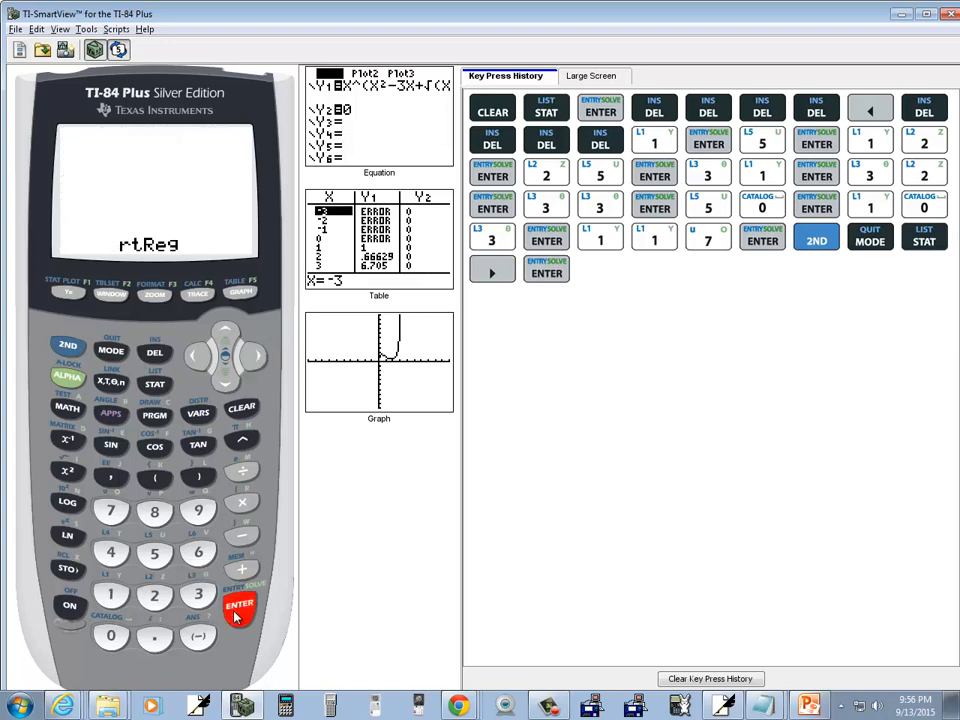
click(240, 604)
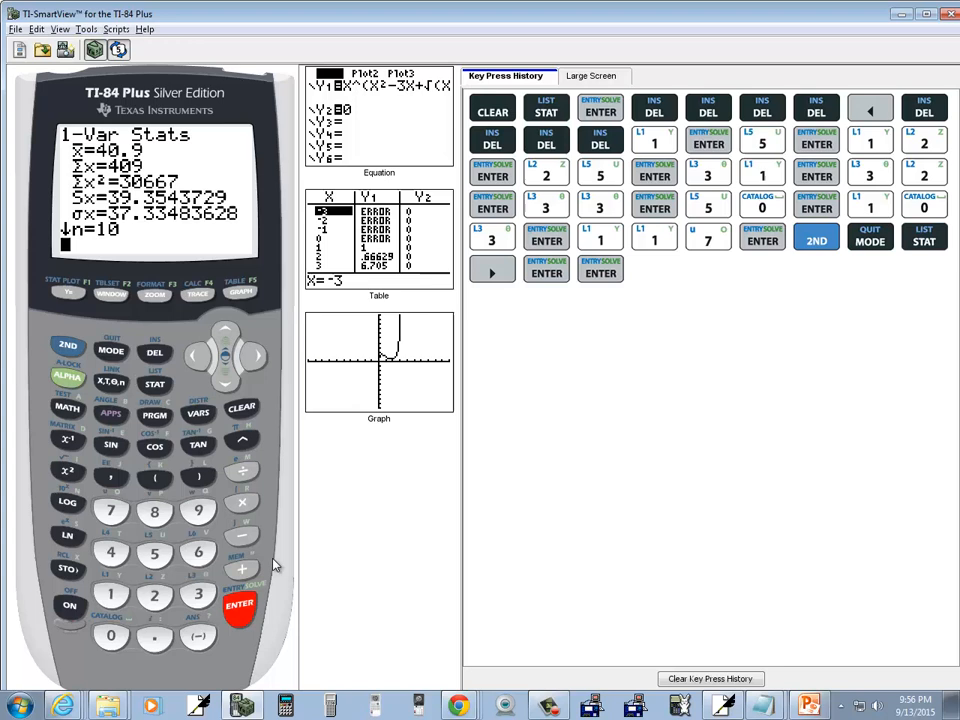
mouse_move(228, 388)
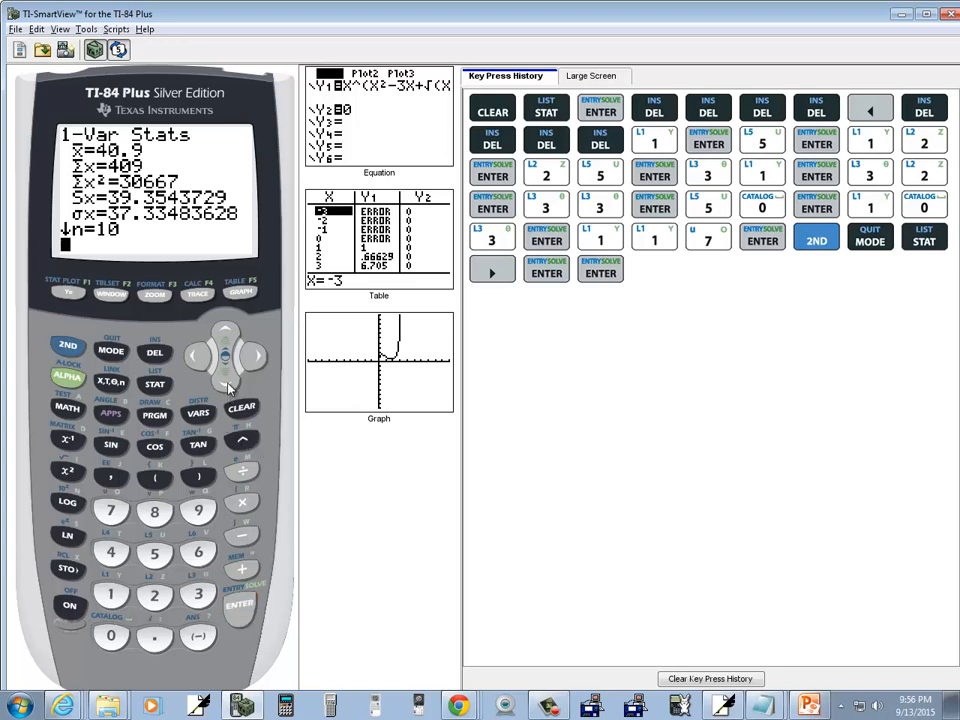
Step: Scroll down the results to show Q1, Med, Q3 and the maximum
click(228, 376)
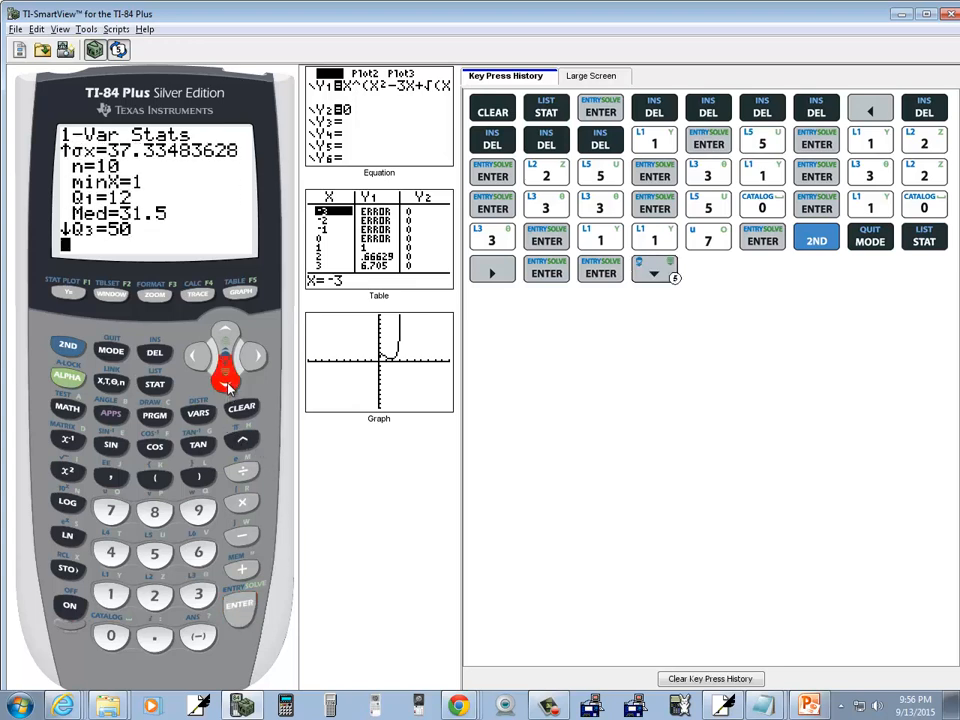
click(224, 376)
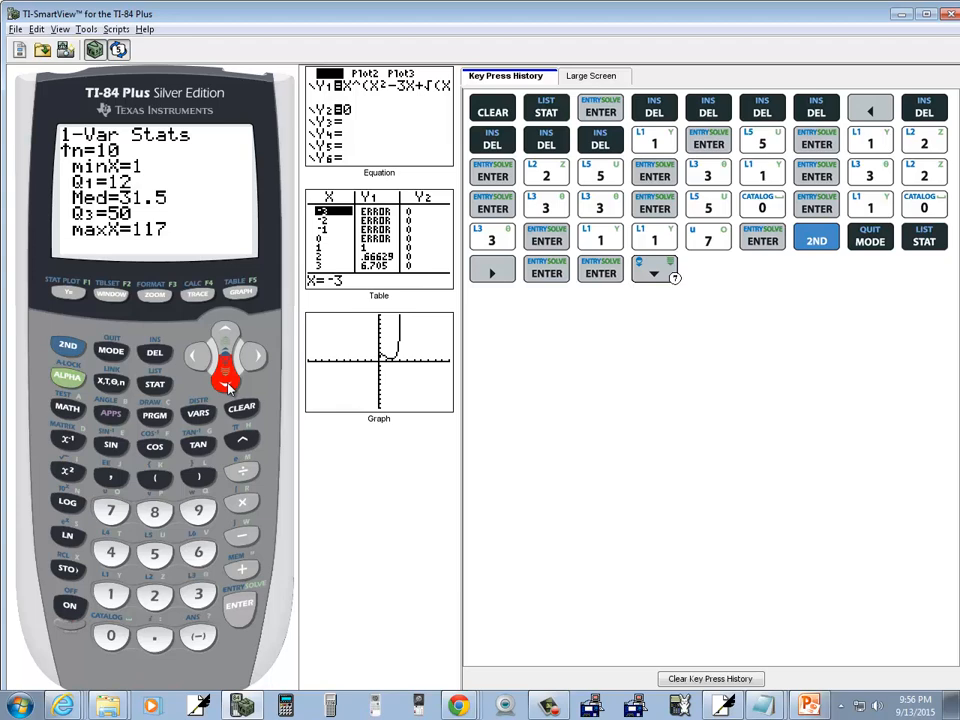
click(808, 706)
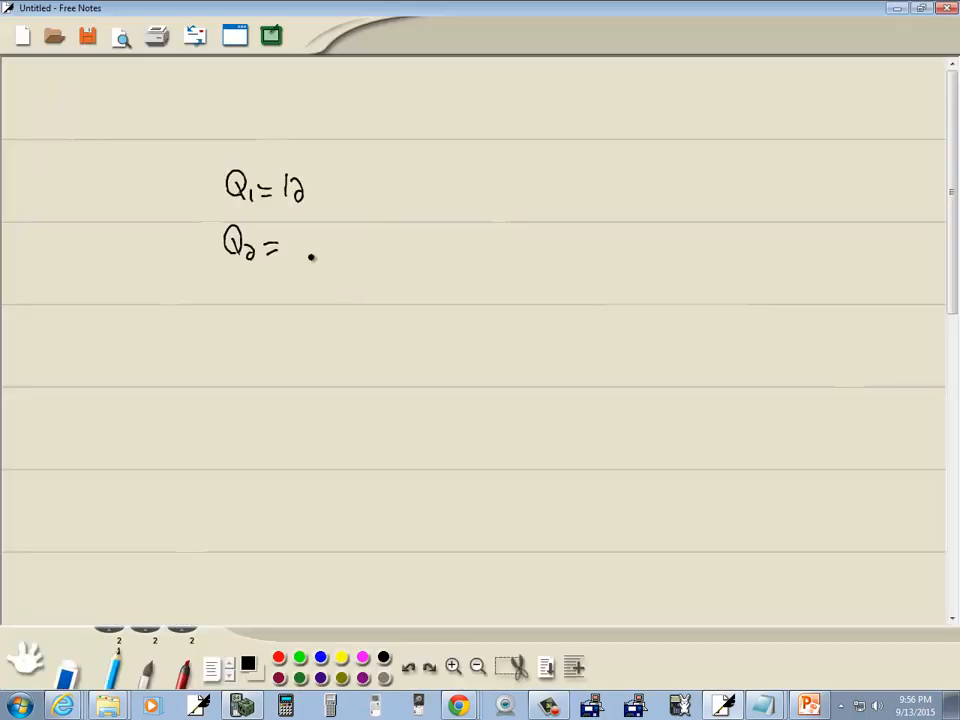
Step: Handwrite Q2 = 31.5 and the IQR line ending '50 − 12 = ?'
drag(296, 248, 336, 244)
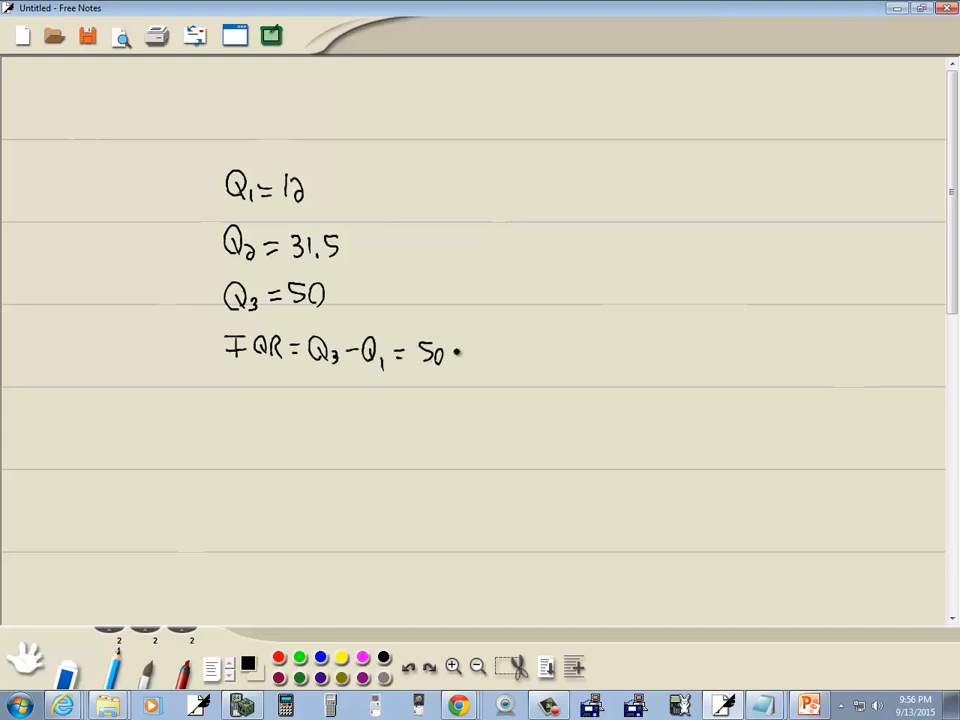
text(-12 = ?)
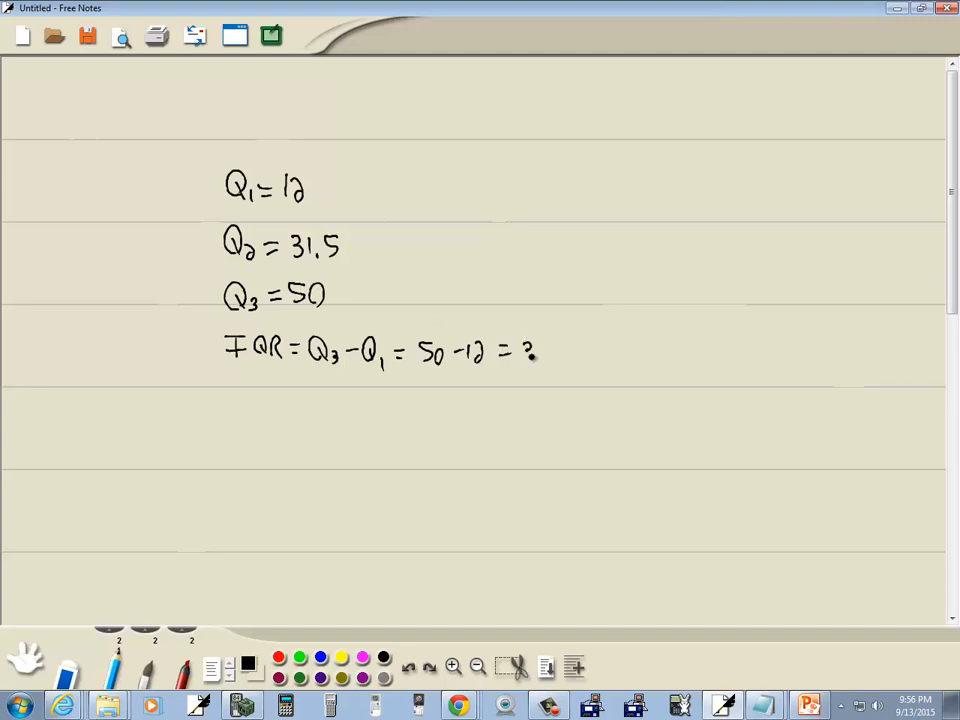